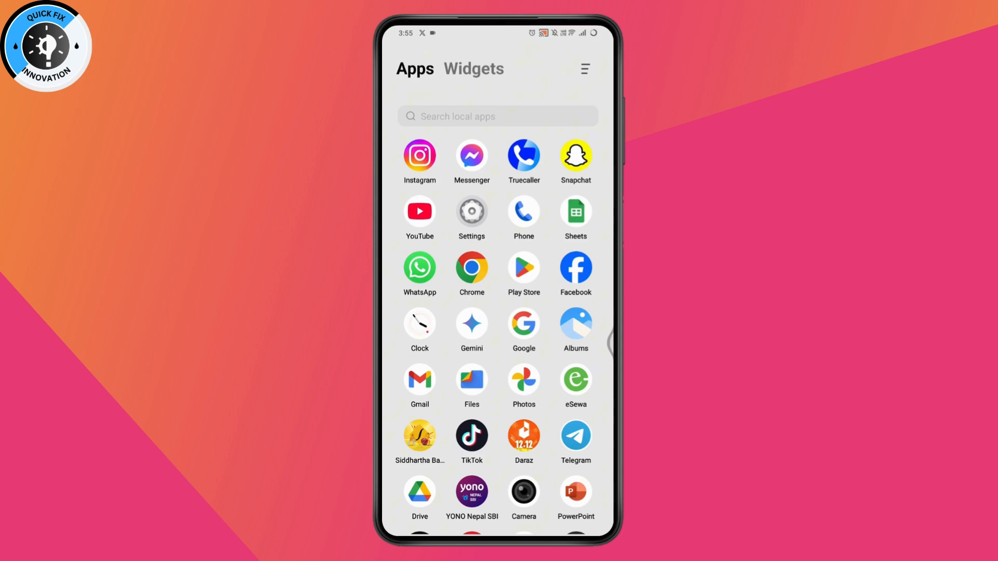
# Launch WhatsApp Business to reach its Linked devices page with the Chrome (Windows) session.
pyautogui.click(419, 266)
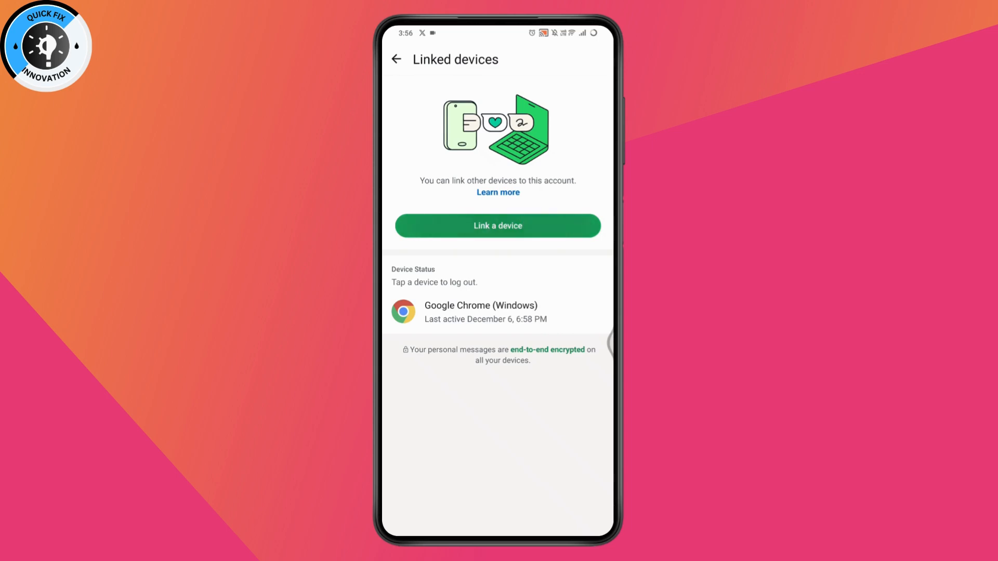
# Start linking a new device so the Scan QR code camera opens.
pyautogui.click(497, 225)
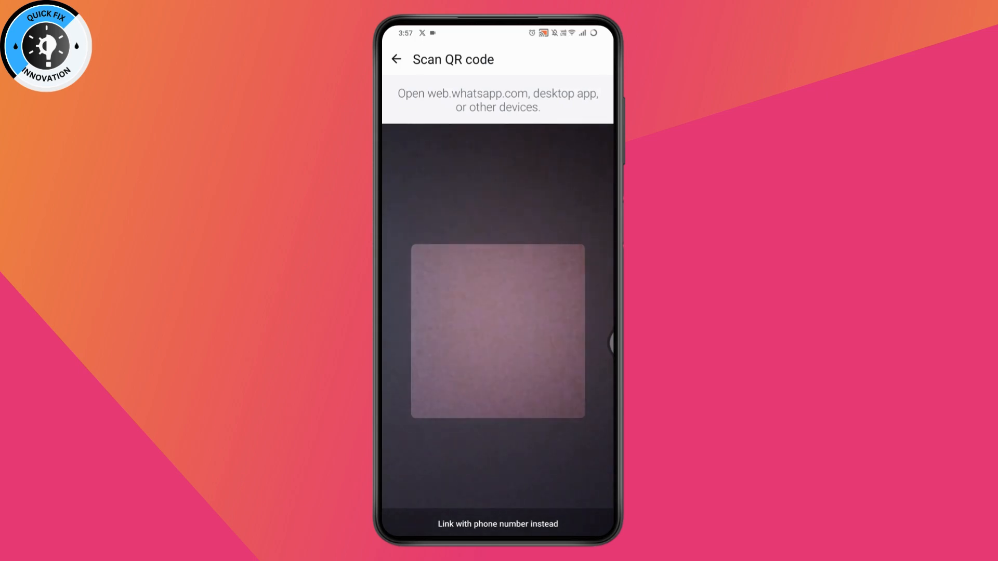
# Open regular WhatsApp, accept the terms, and choose Link as companion device.
pyautogui.click(396, 59)
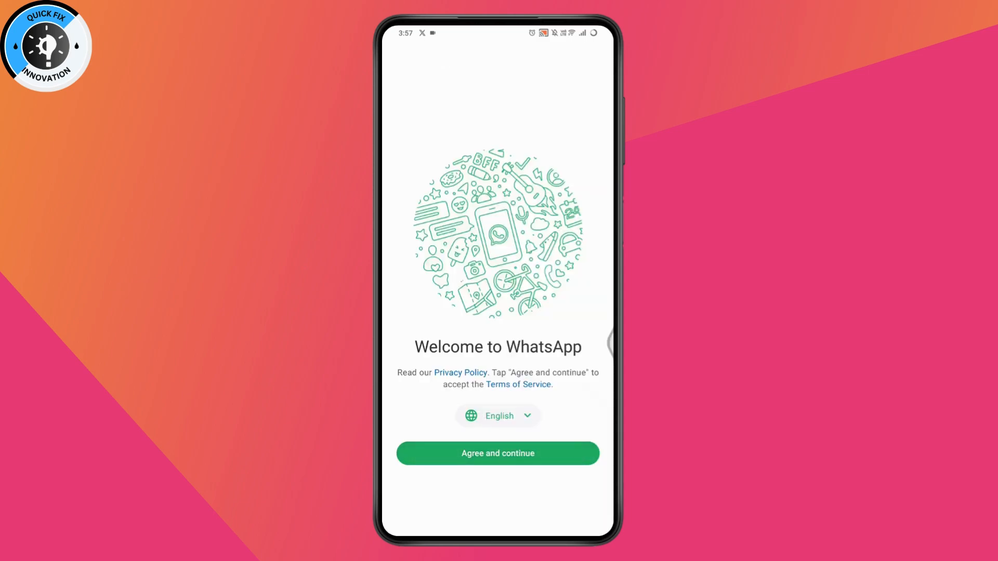
pyautogui.click(497, 453)
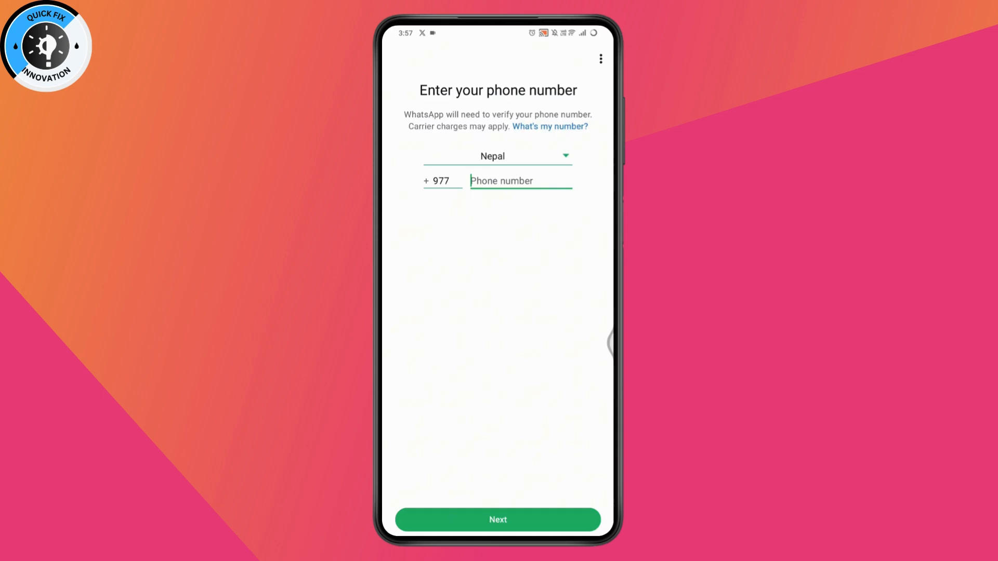
pyautogui.click(519, 181)
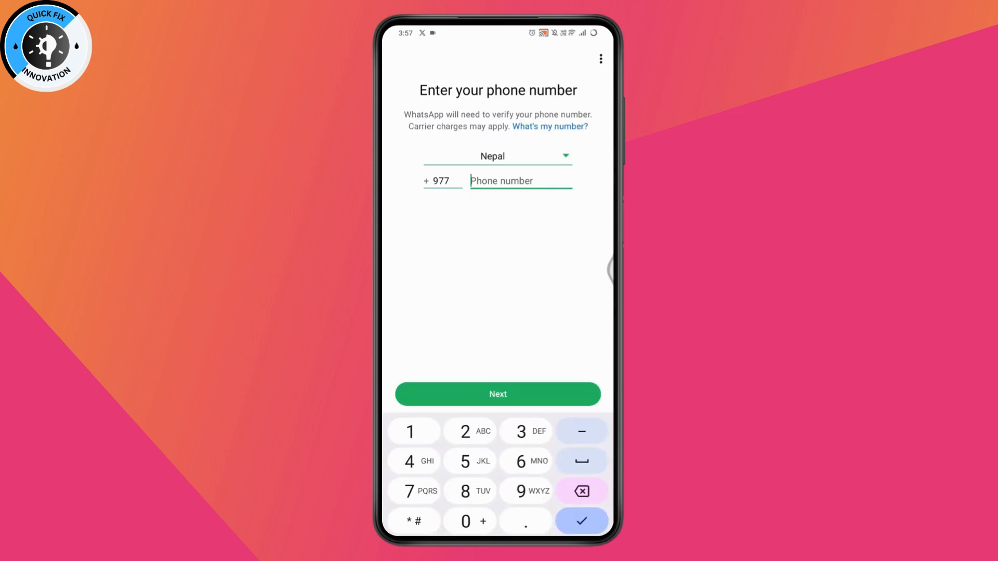
pyautogui.click(599, 58)
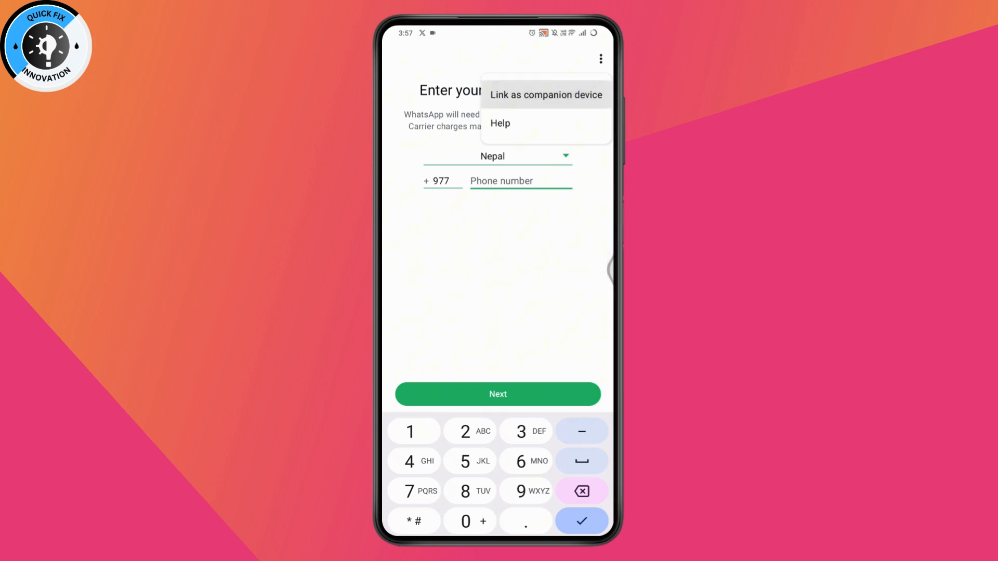
pyautogui.click(545, 94)
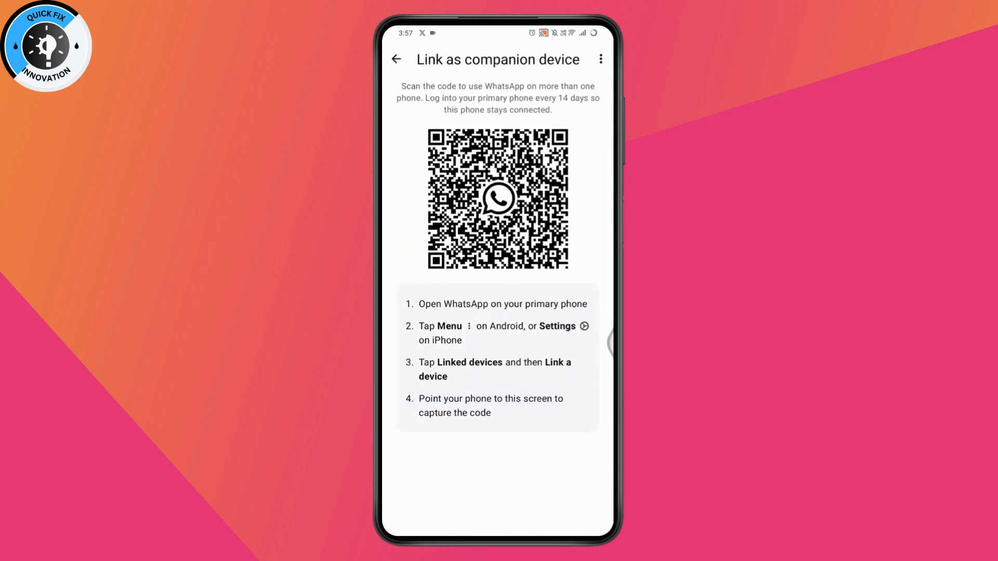